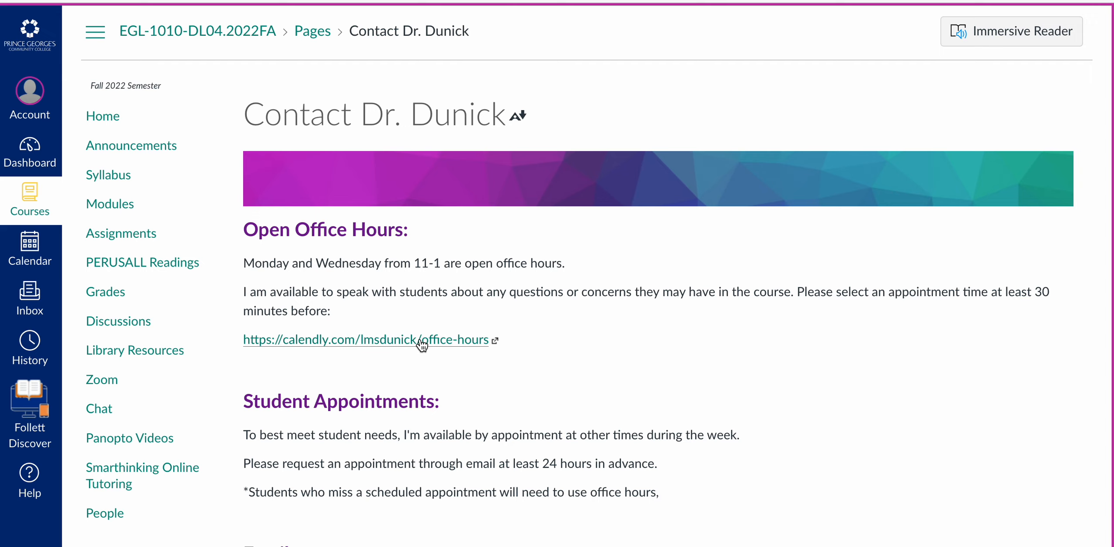
- View the Calendly office-hours slots for Monday, September 19, including the 12:45pm opening
left_click(366, 339)
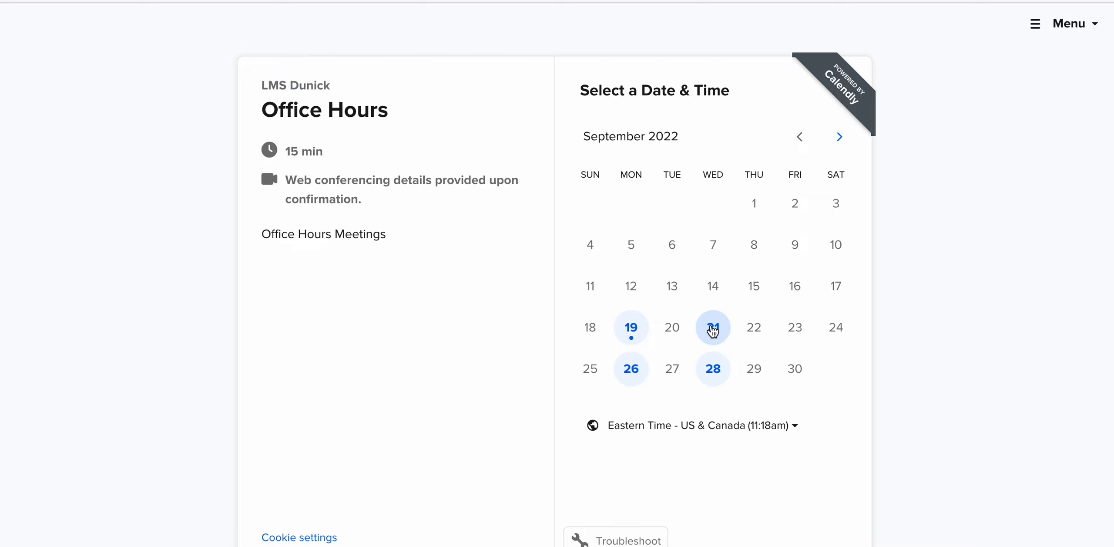
left_click(631, 327)
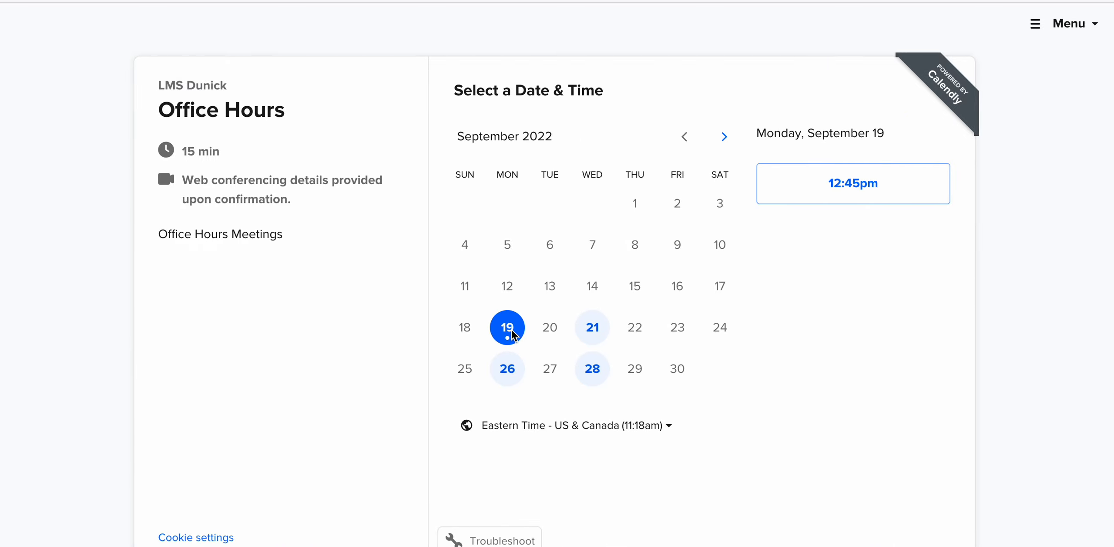
mouse_move(853, 9)
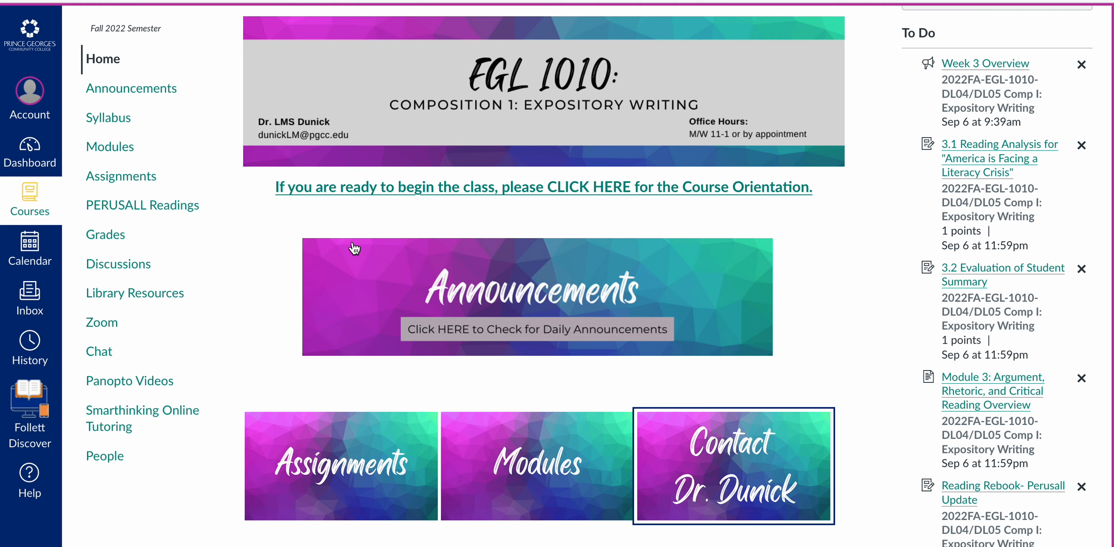
mouse_move(379, 228)
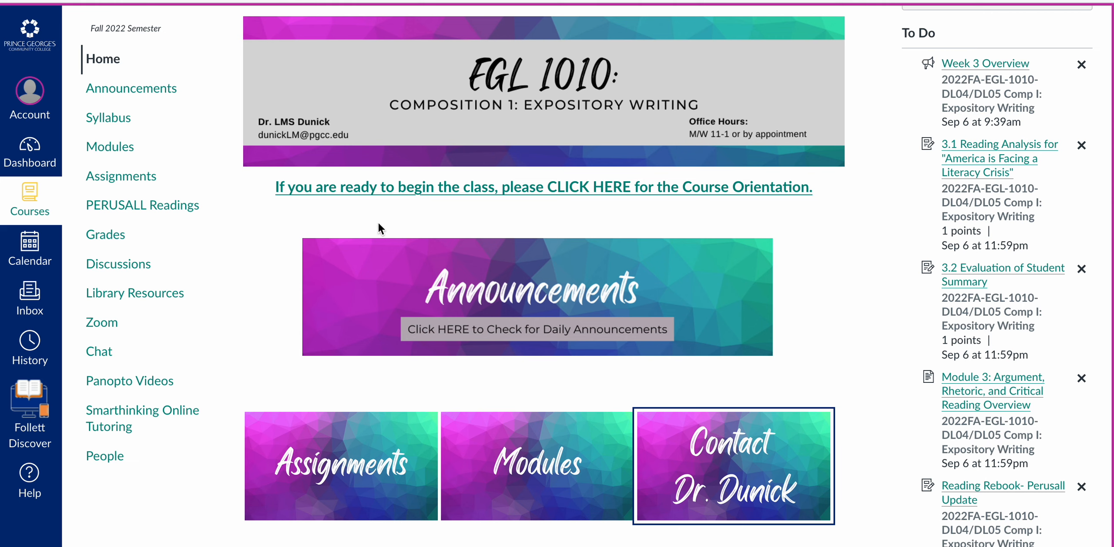
mouse_move(647, 177)
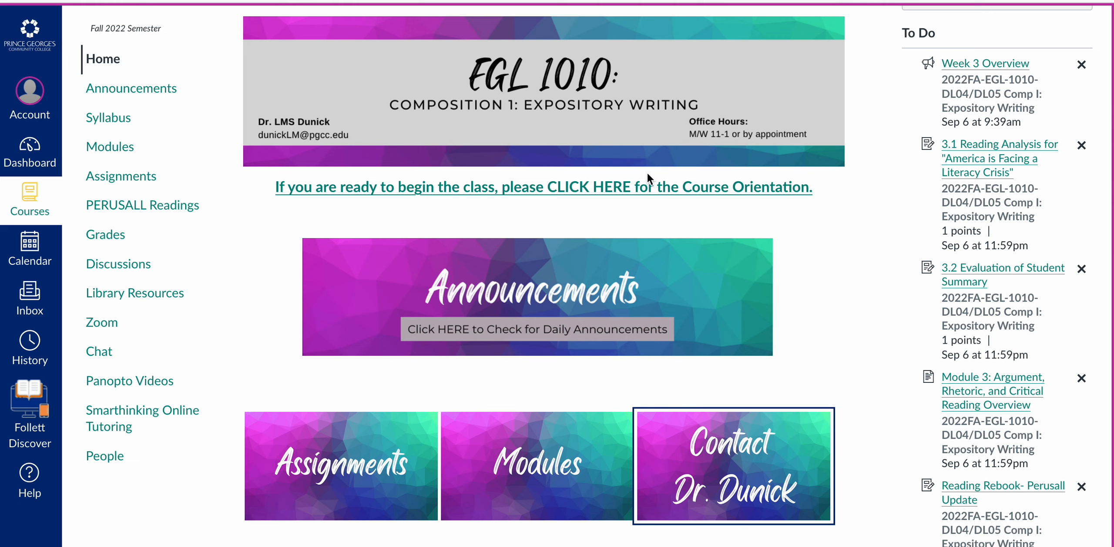
mouse_move(109, 147)
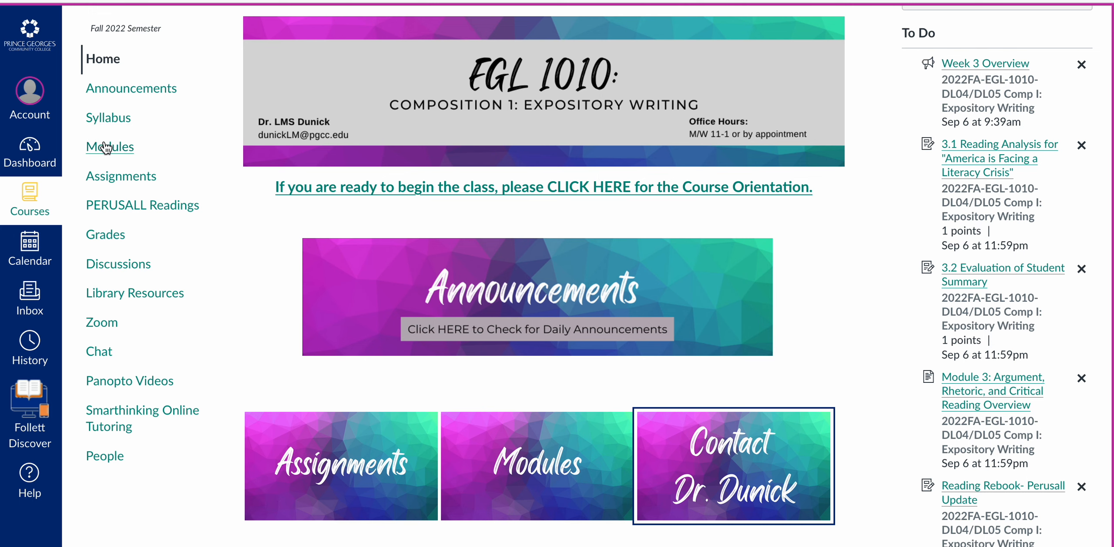
- Reach the Project II: Synthesis Essay Overview page through the course Modules list
left_click(110, 147)
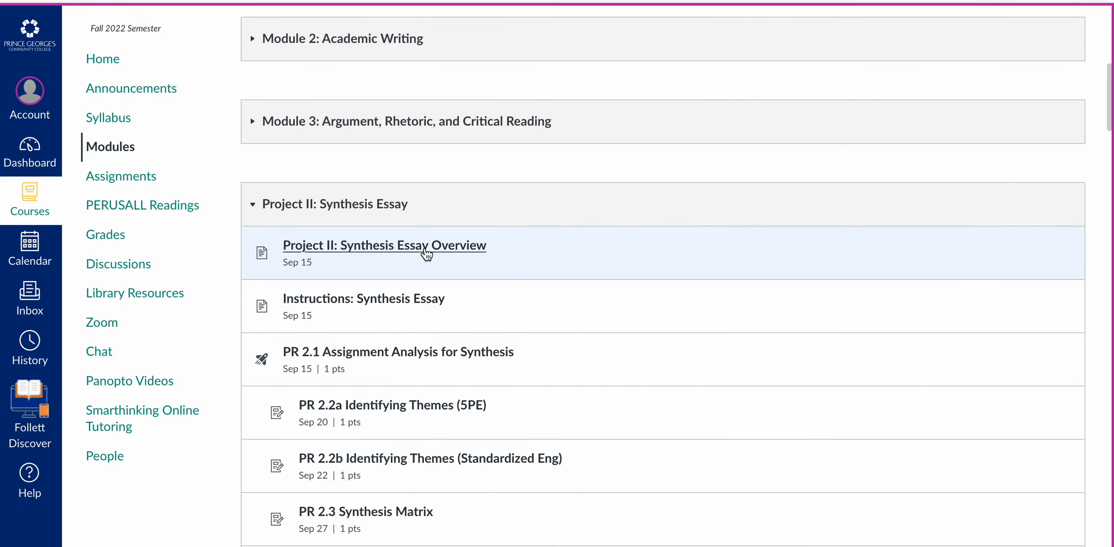
left_click(384, 245)
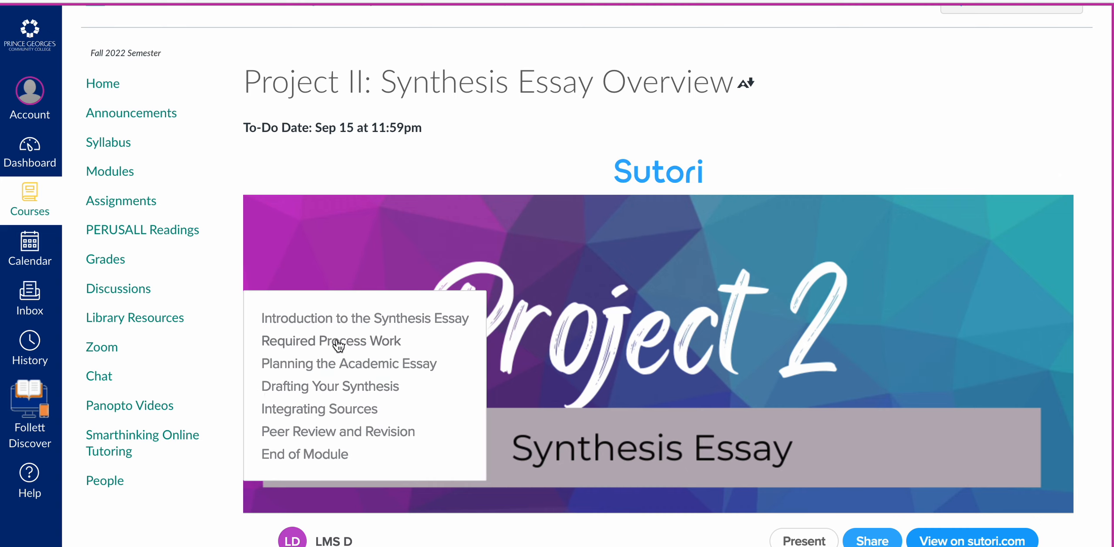
mouse_move(355, 369)
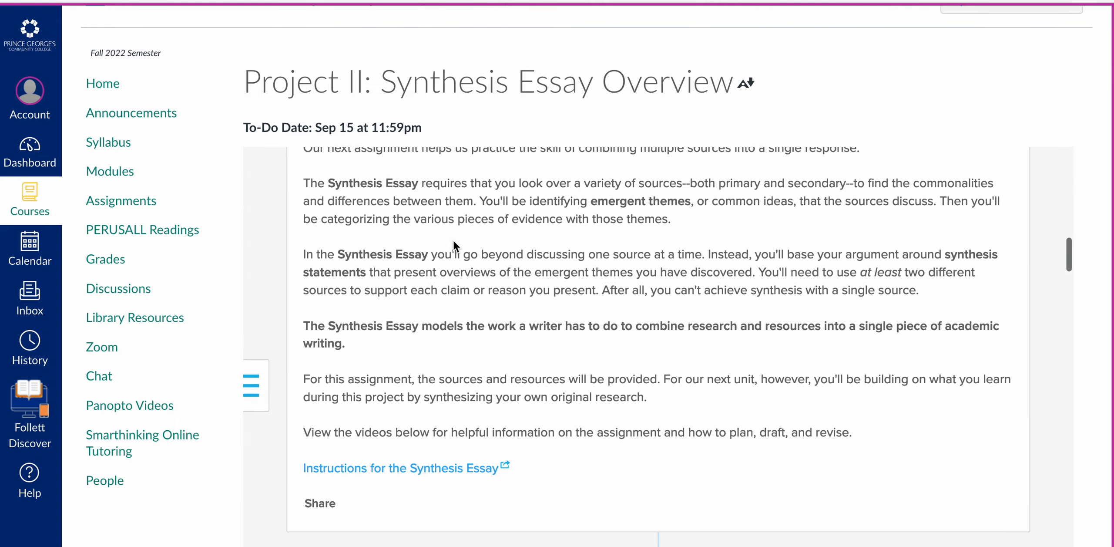
- Scroll through the Sutori overview's process work and video sections
scroll("down", 3)
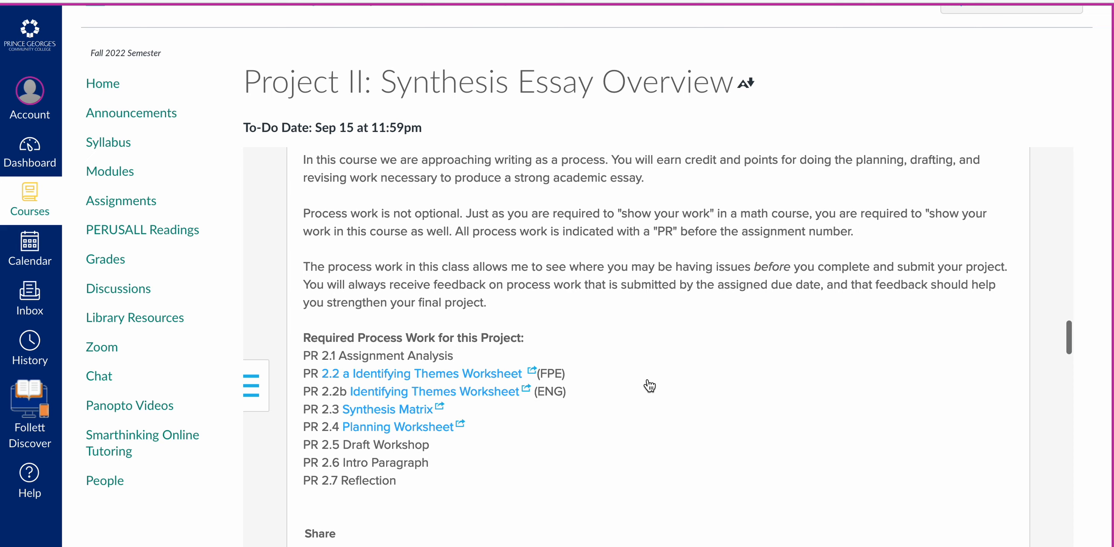
scroll("down", 3)
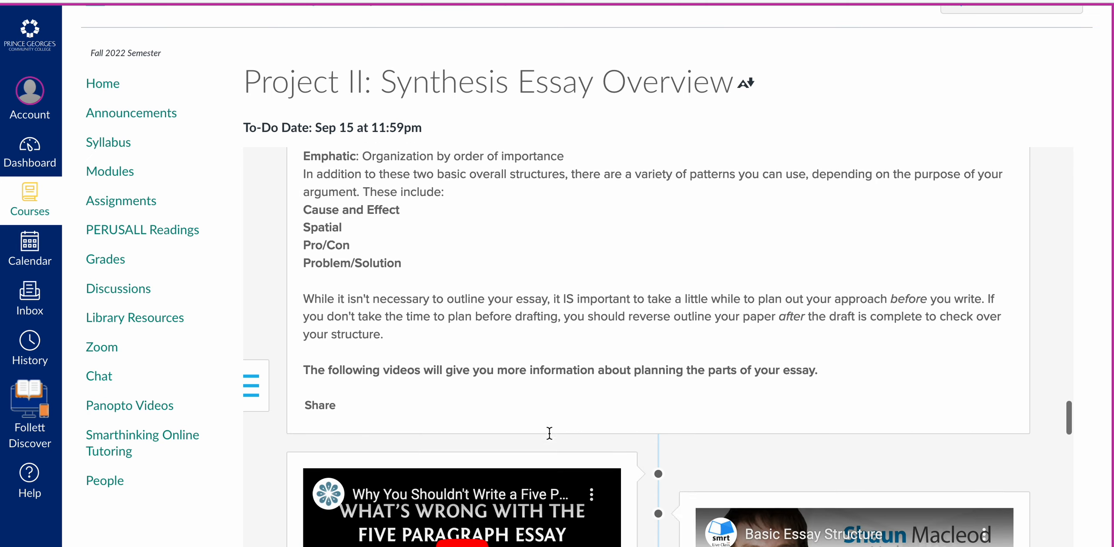
scroll("down", 3)
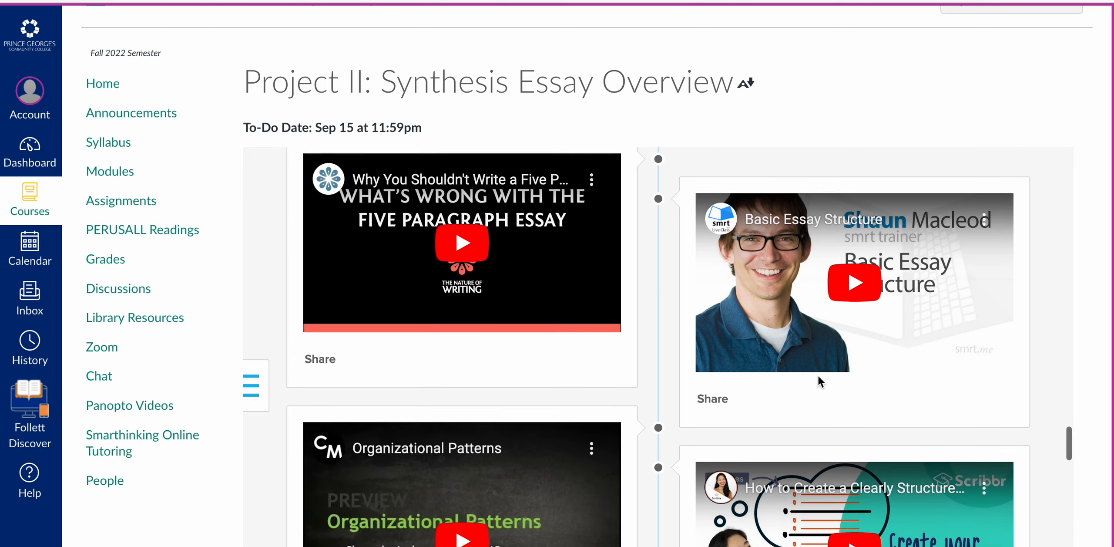
scroll("down", 3)
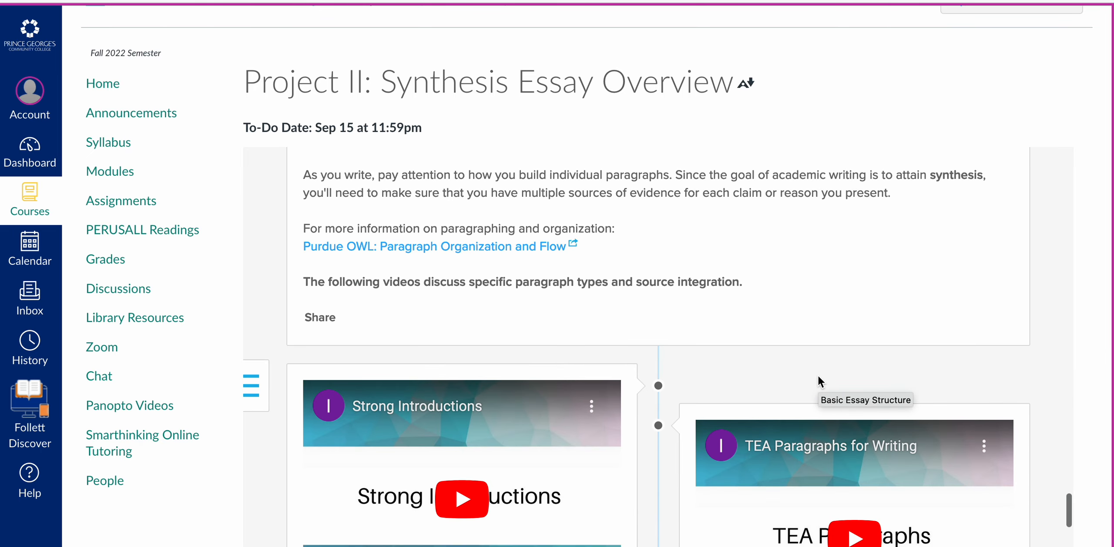
scroll("down", 3)
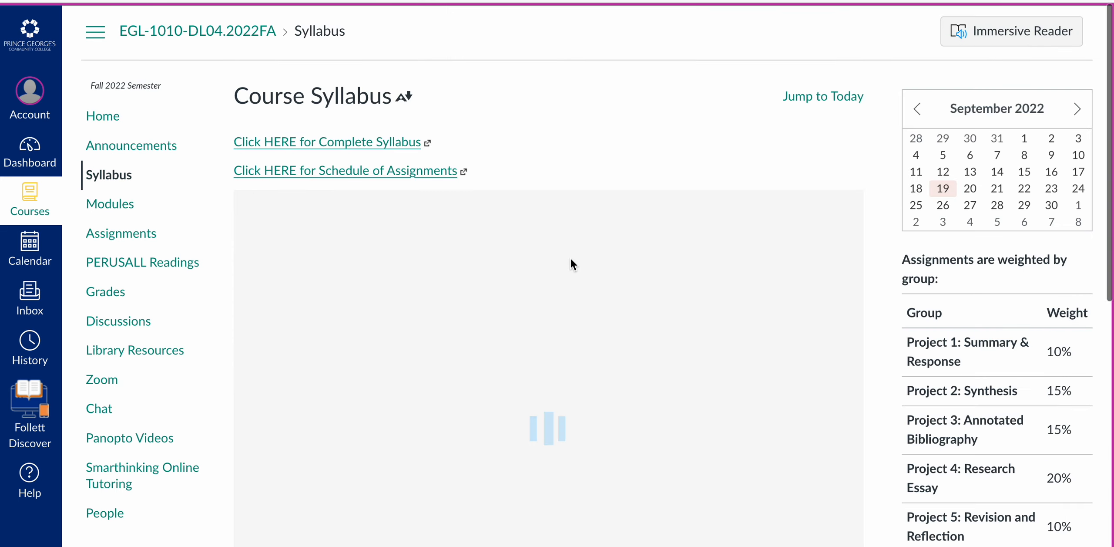
- Open the FAP22-1010-Asynch schedule and scroll to the 9/19–9/25 Module 5: Synthesis week
left_click(345, 170)
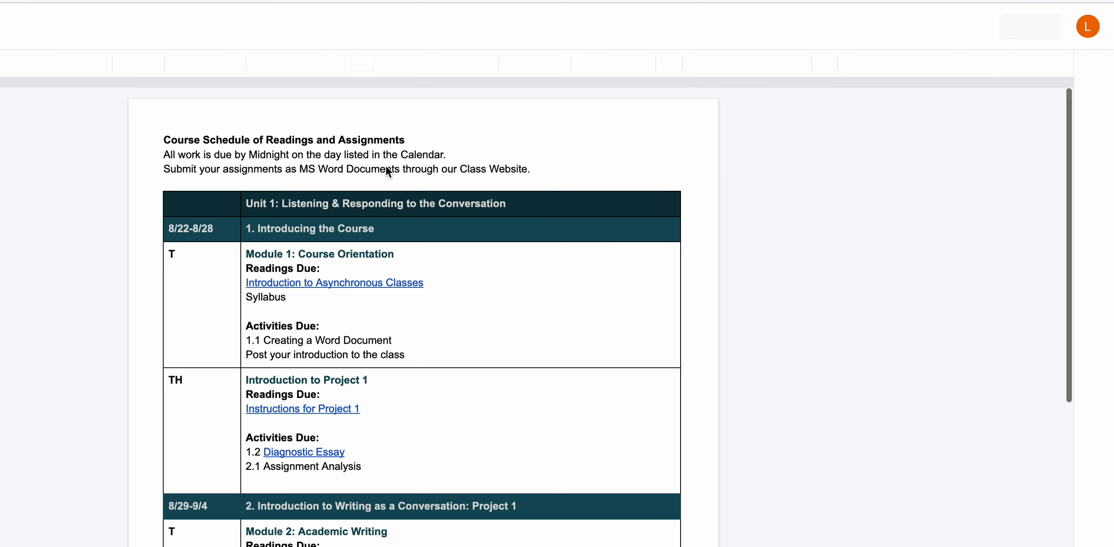
scroll("down", 3)
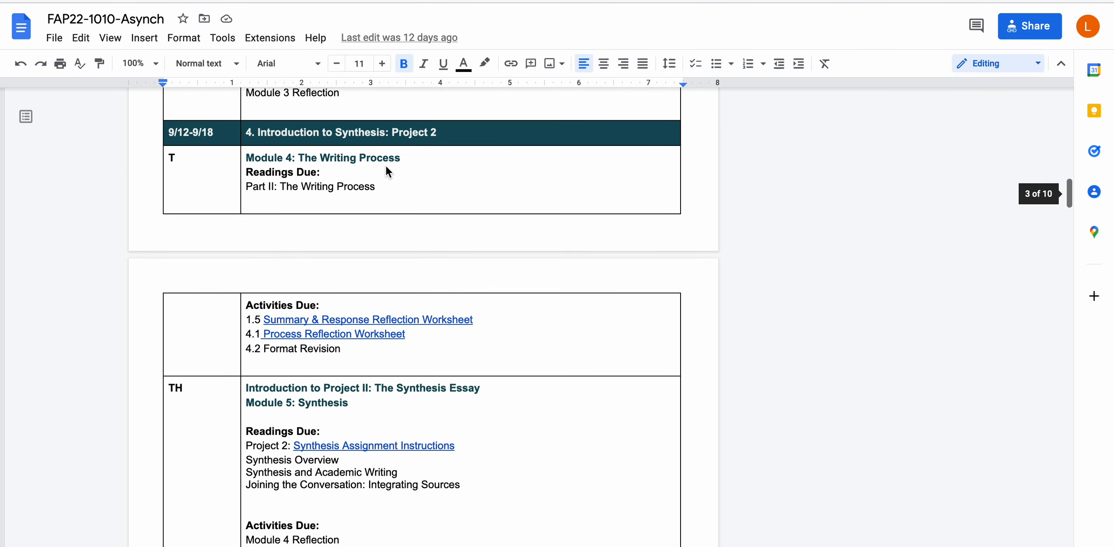
scroll("down", 3)
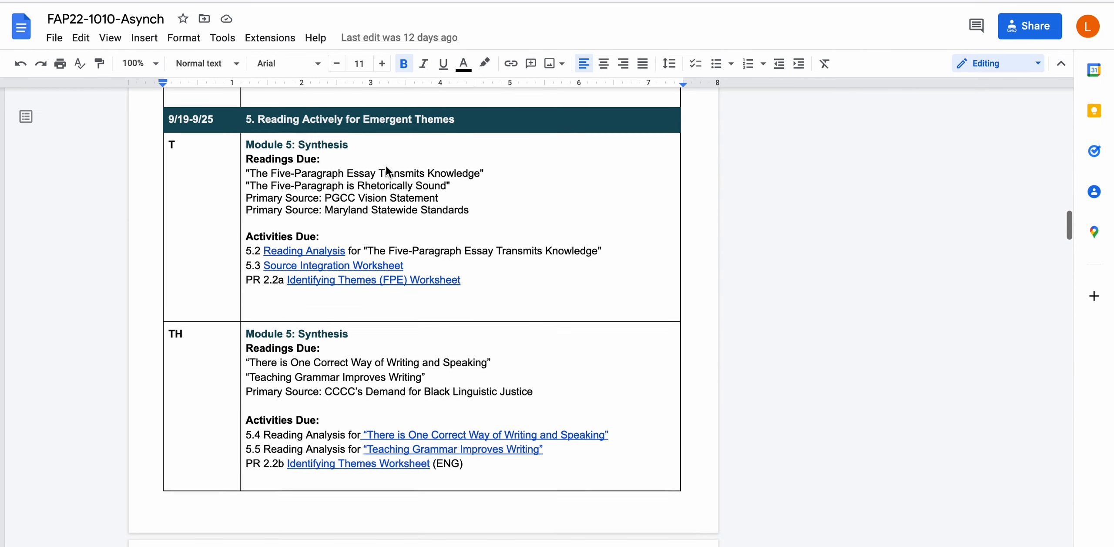
scroll("down", 3)
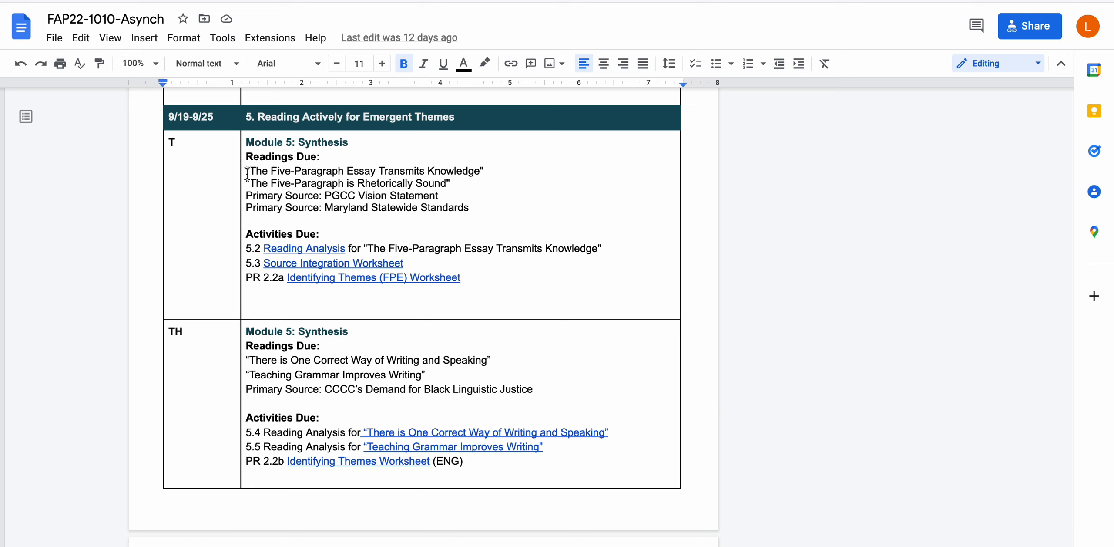
left_click_drag(246, 171, 450, 183)
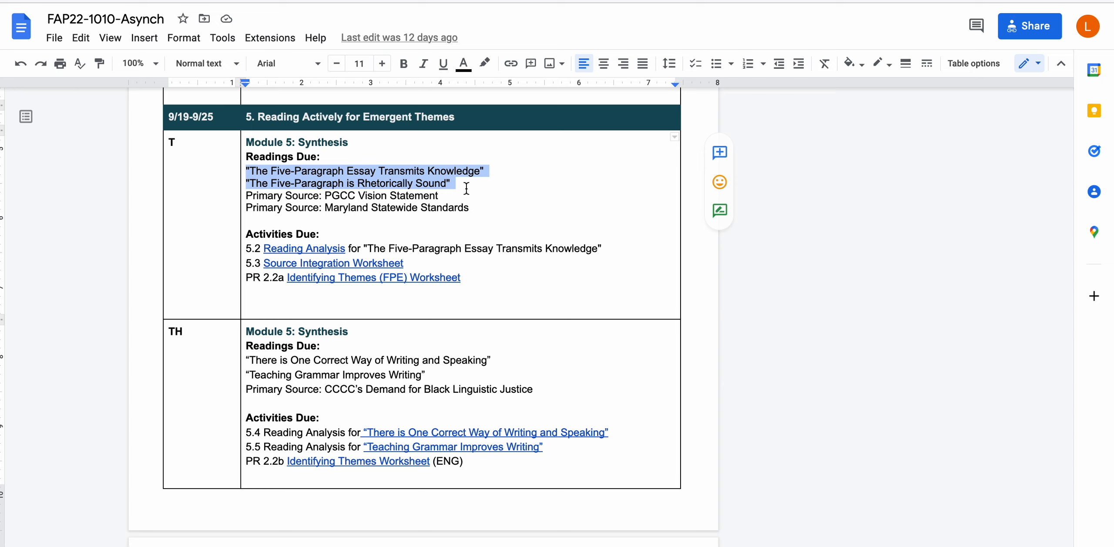
mouse_move(392, 195)
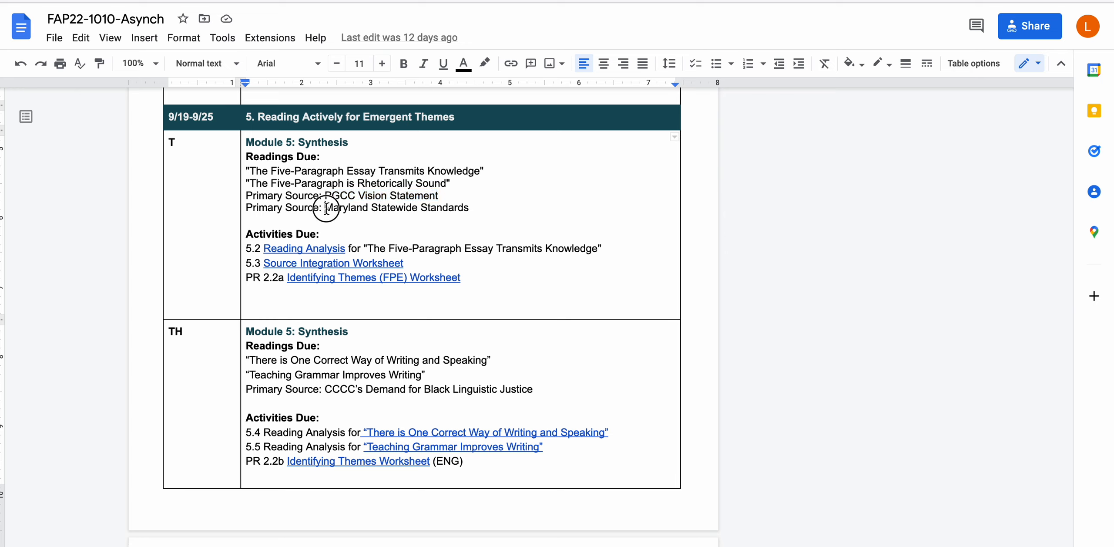
left_click_drag(325, 207, 469, 207)
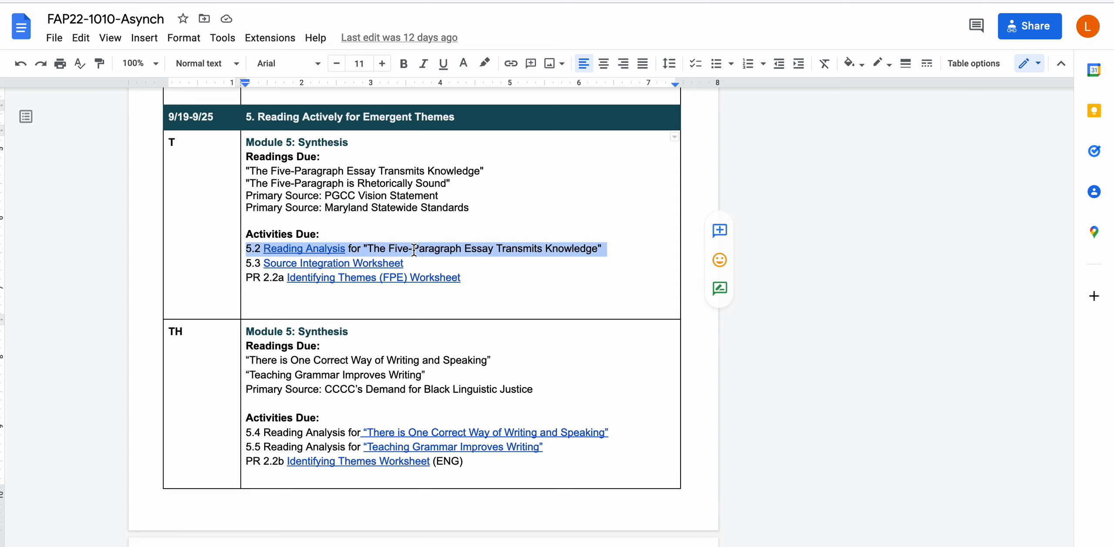
left_click(303, 248)
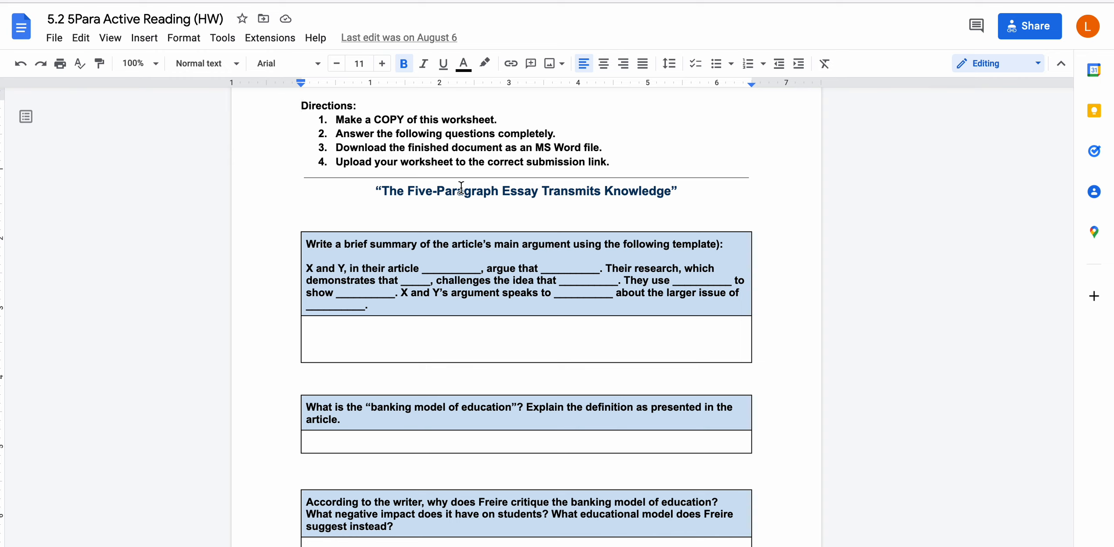
mouse_move(460, 175)
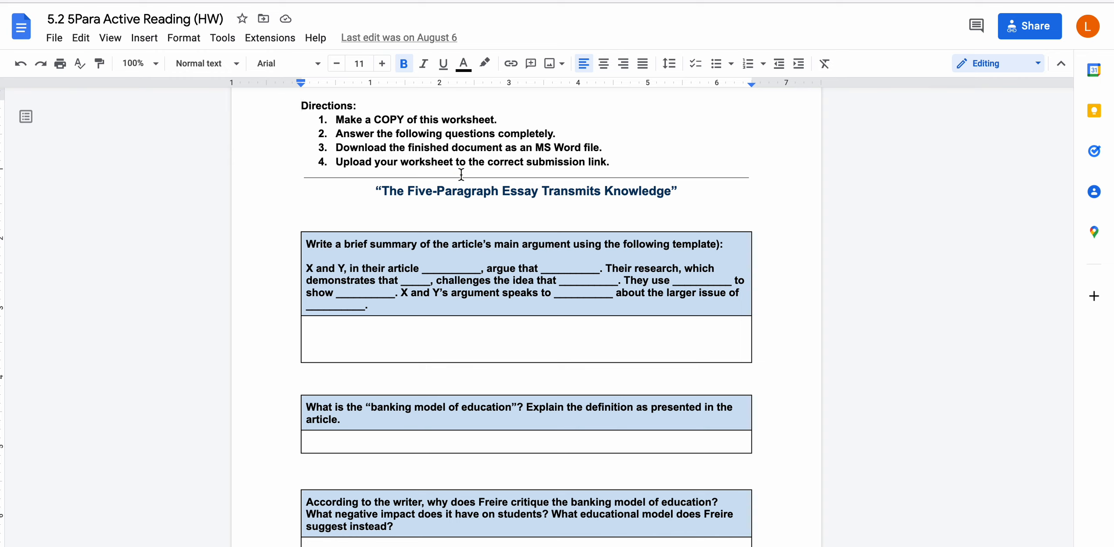
mouse_move(461, 175)
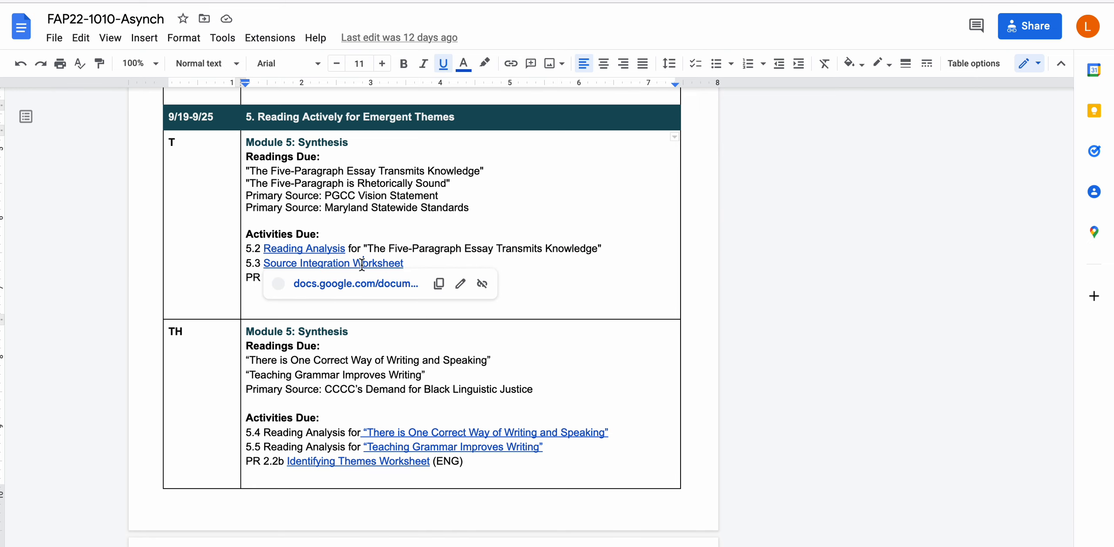
left_click(332, 263)
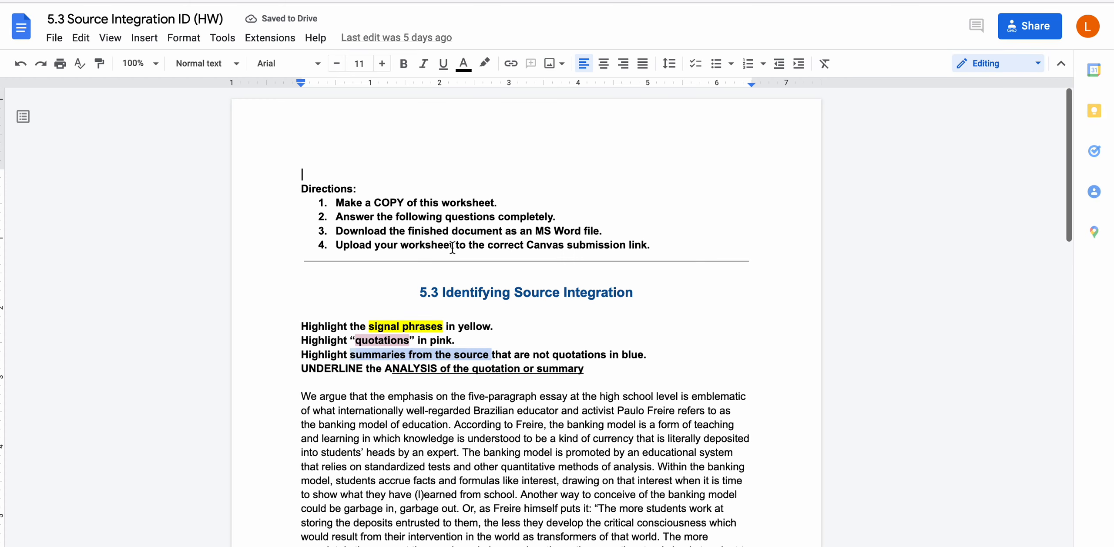
scroll("down", 3)
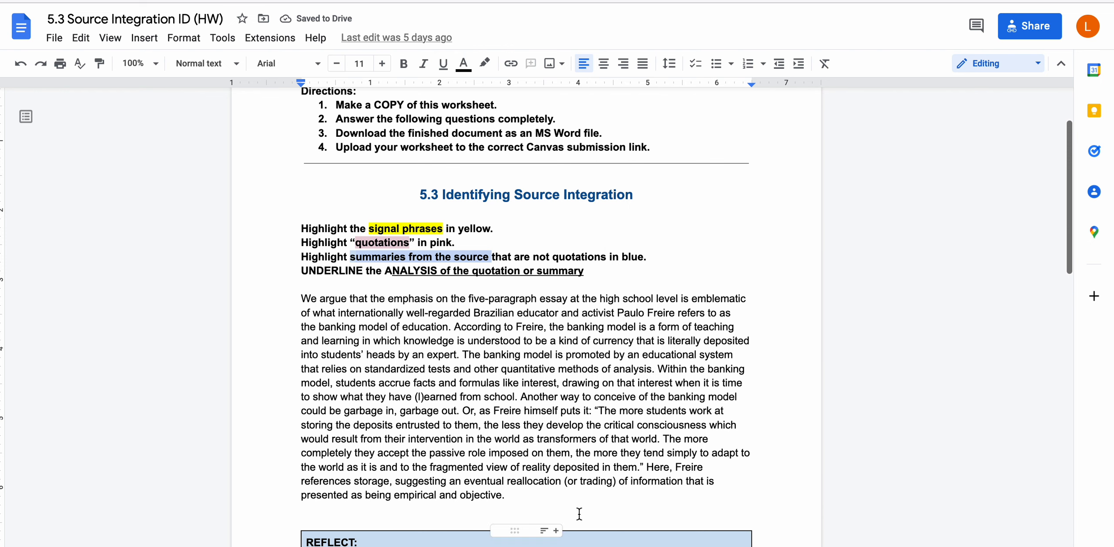
scroll("down", 3)
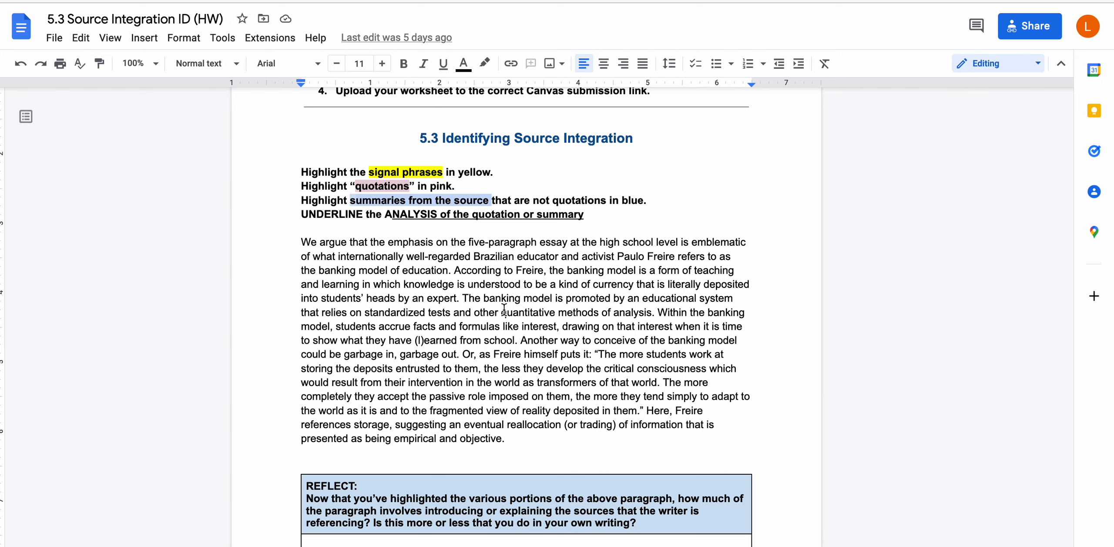
scroll("down", 3)
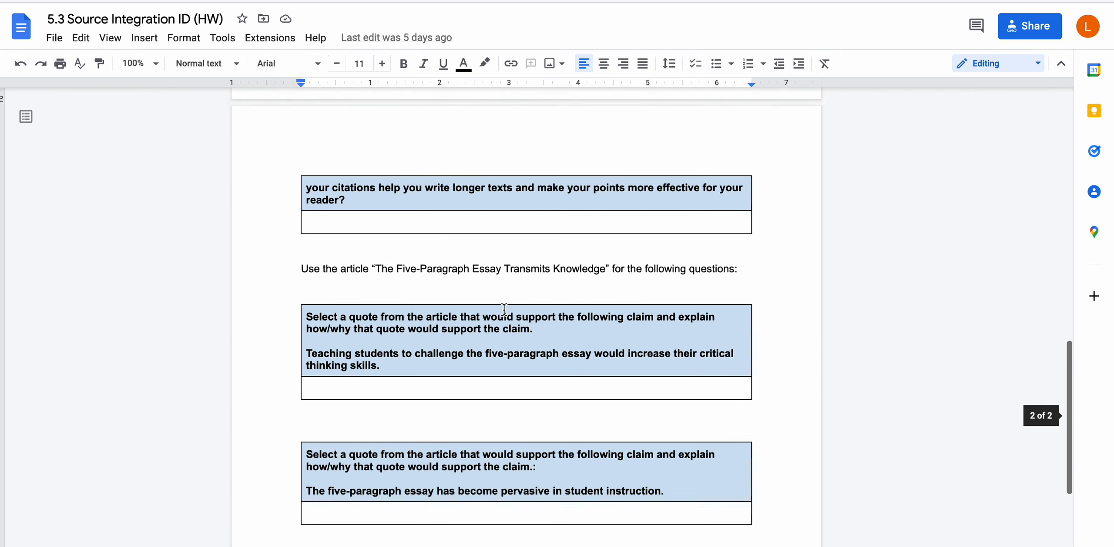
scroll("down", 3)
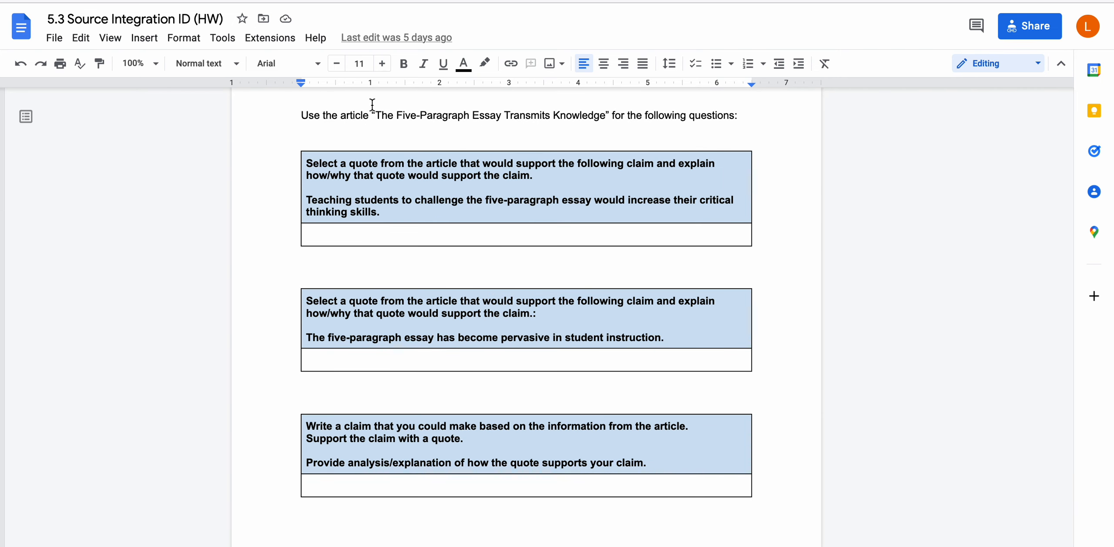
left_click_drag(371, 115, 612, 115)
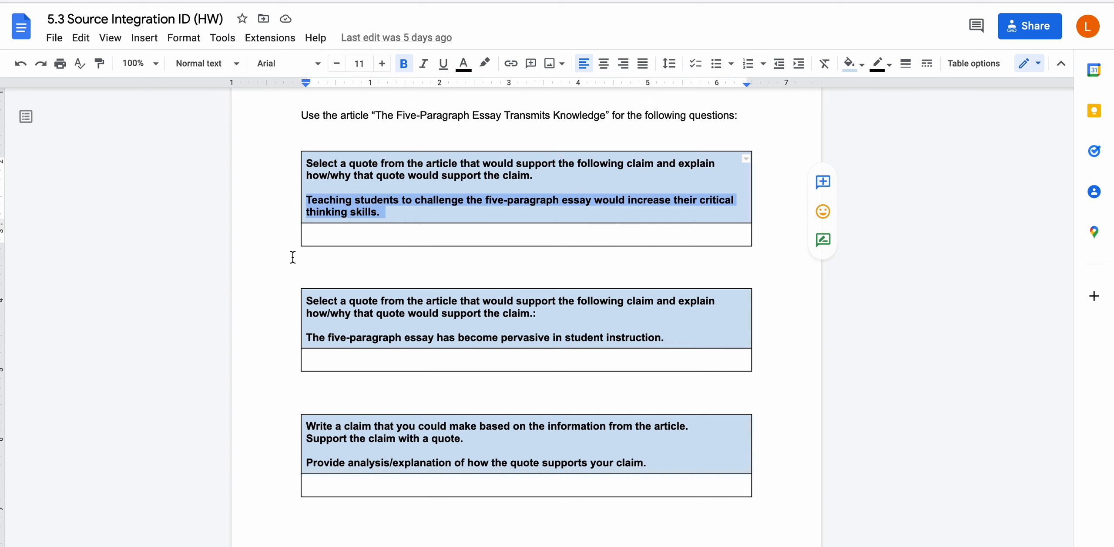
left_click(370, 115)
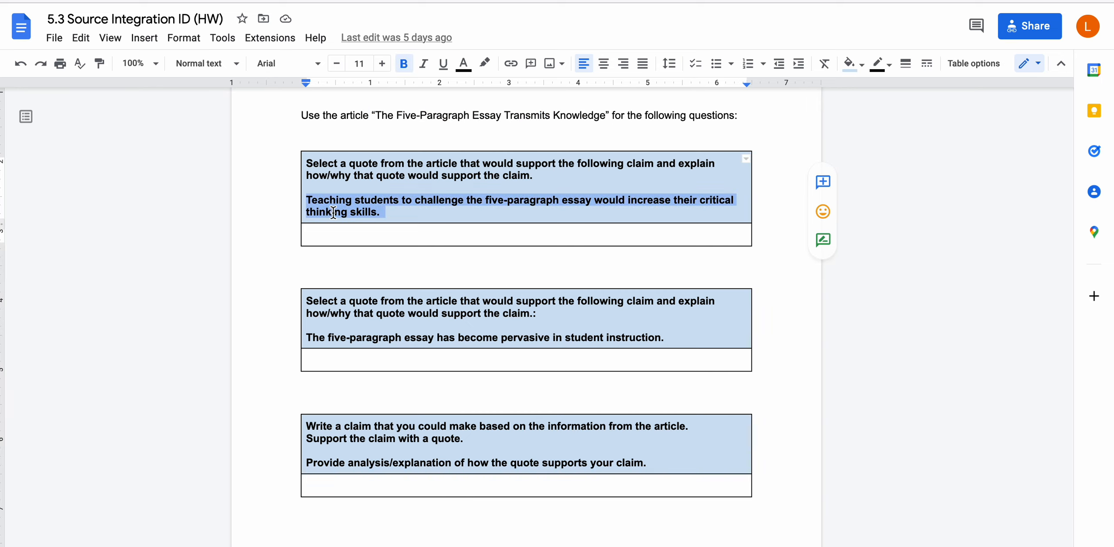
scroll("down", 3)
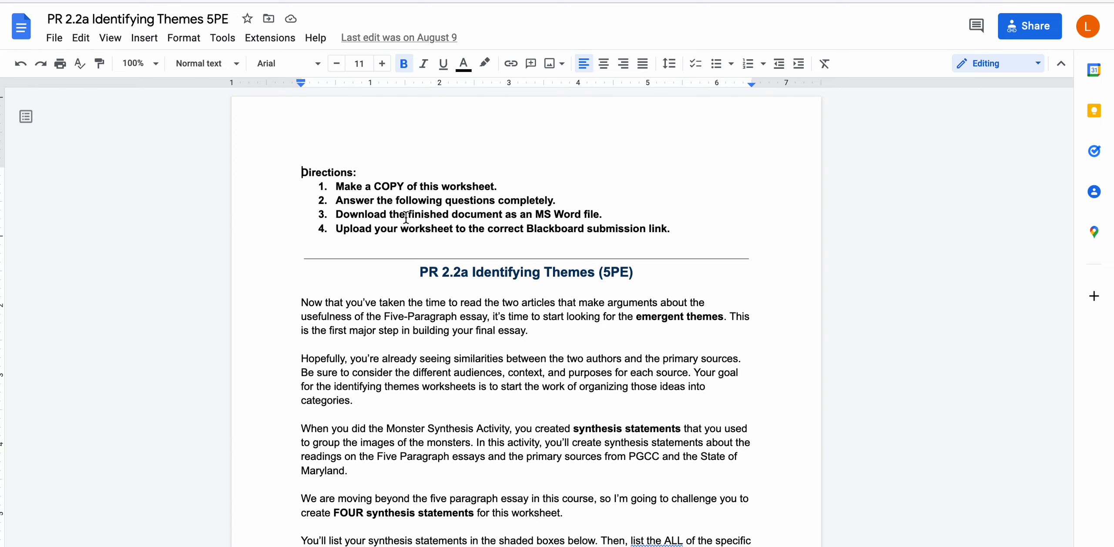
- Scroll the PR 2.2a worksheet down to its Example table and synthesis statement
scroll("down", 3)
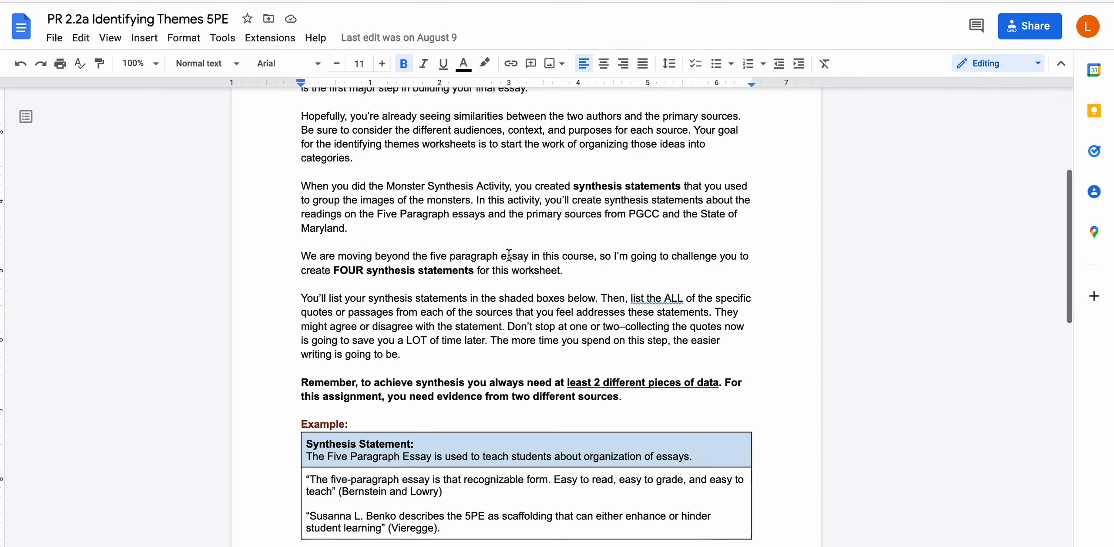
scroll("down", 3)
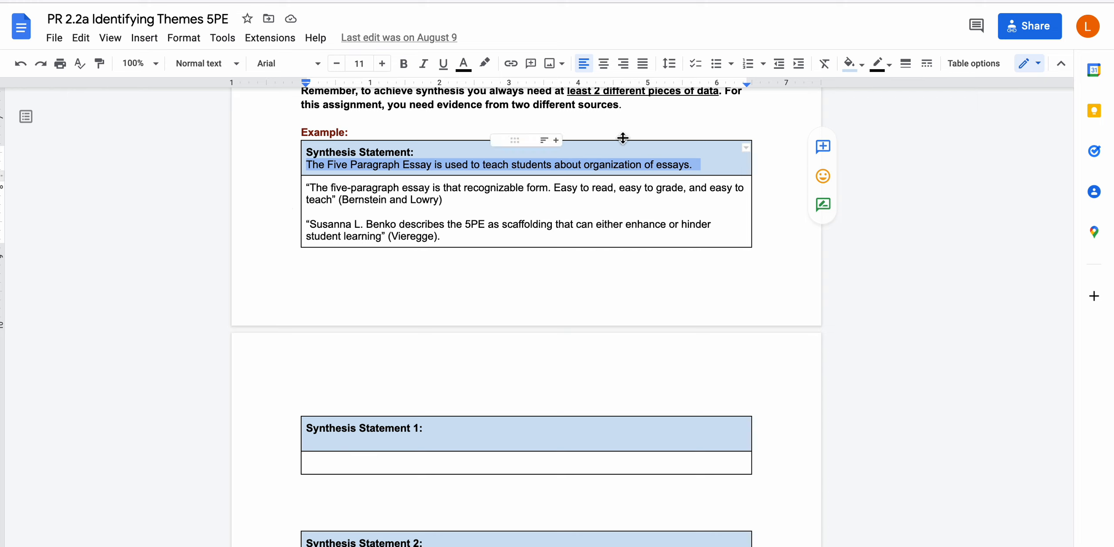
mouse_move(685, 426)
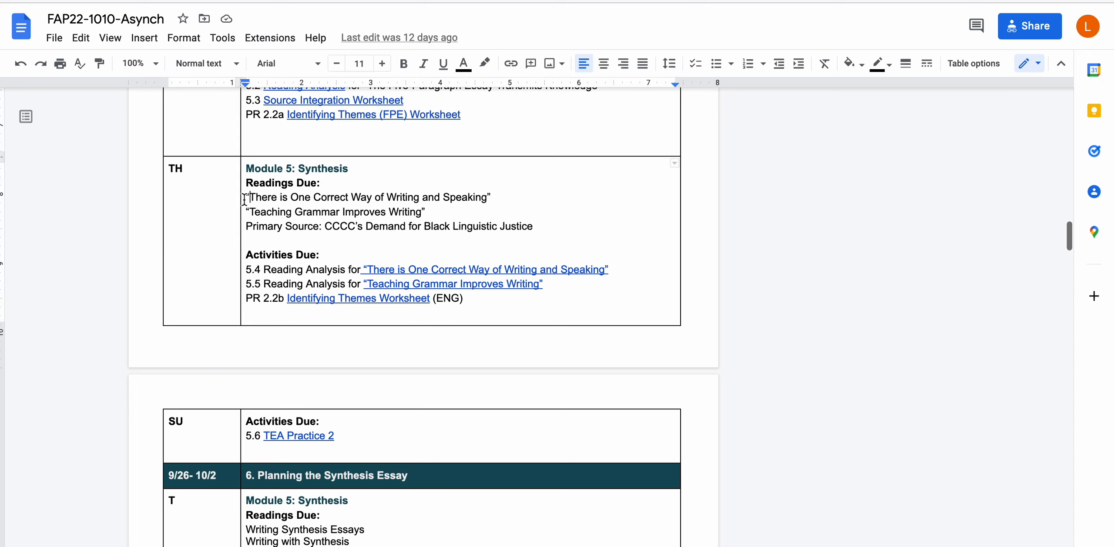
- Highlight Thursday's Primary Source reading line in the schedule
left_click_drag(247, 197, 426, 212)
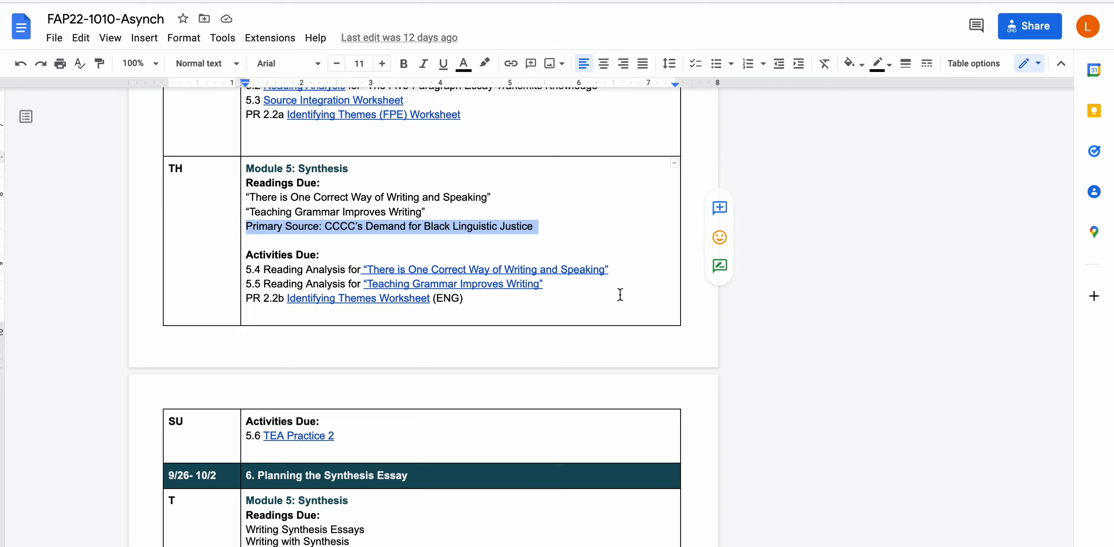
mouse_move(342, 266)
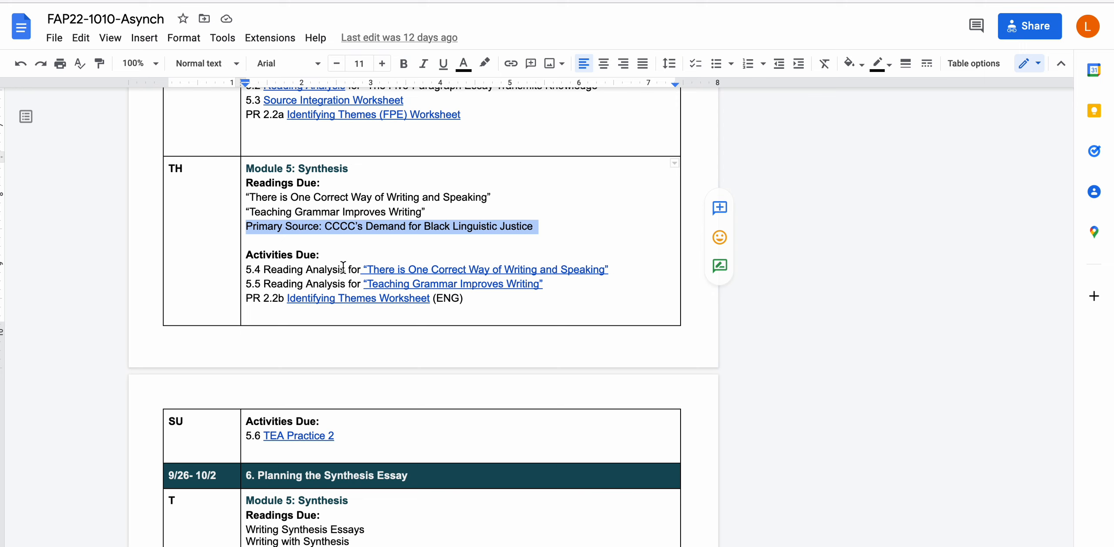
double_click(324, 284)
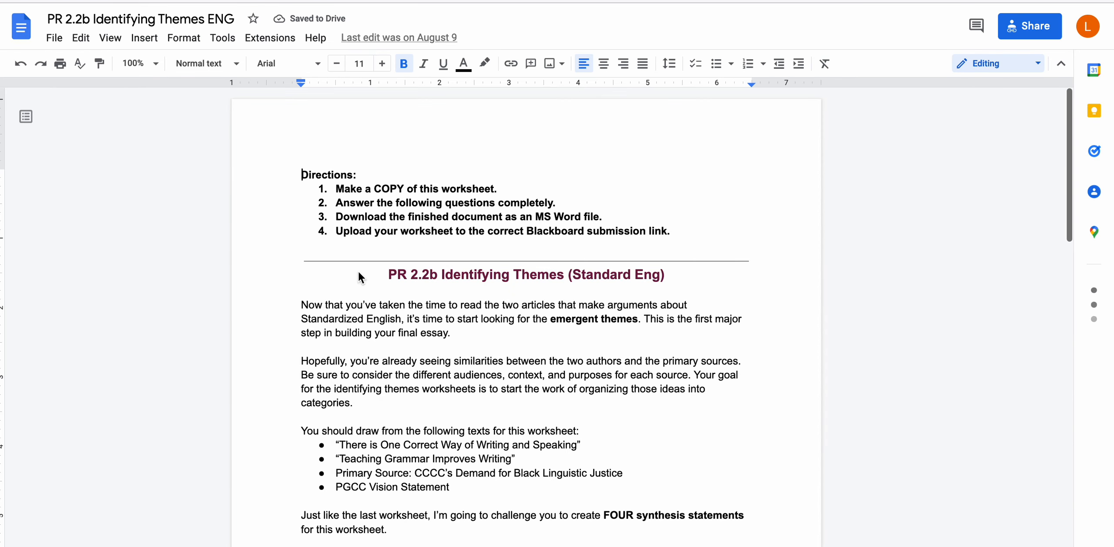
mouse_move(620, 281)
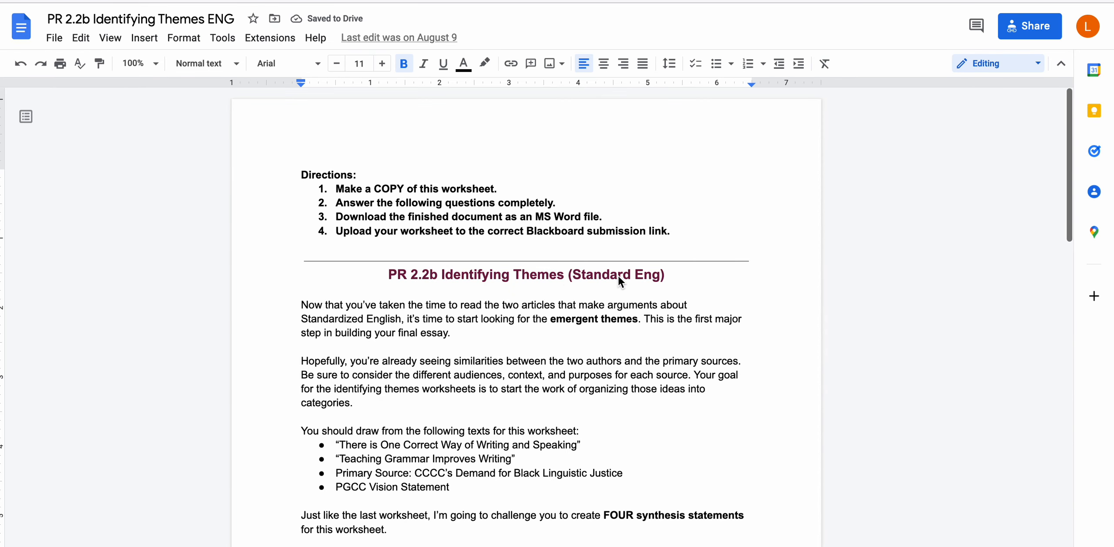
- Mark 'Standard' in the PR 2.2b title and scroll to its list of four texts
double_click(600, 171)
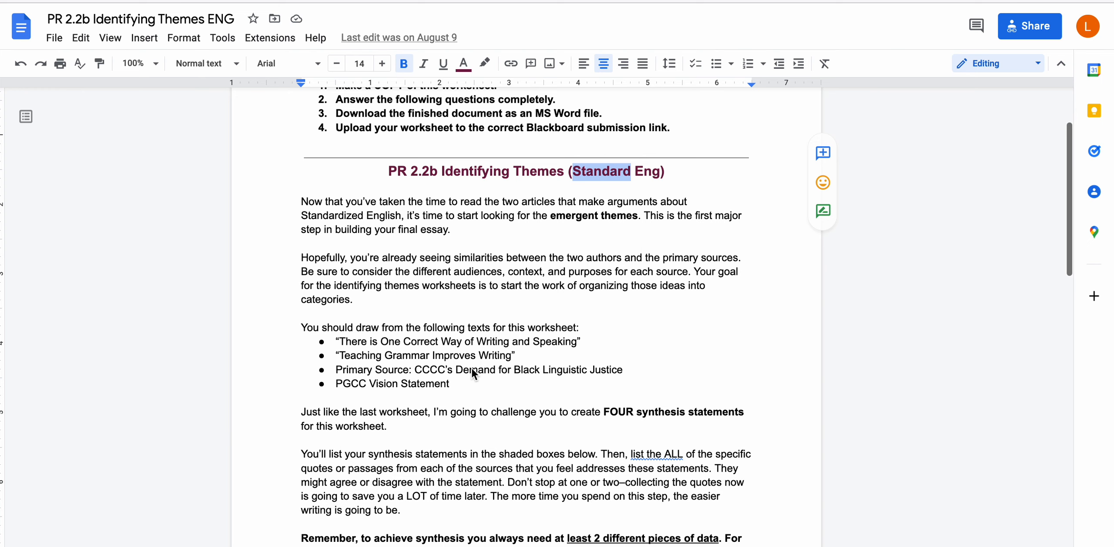
mouse_move(414, 391)
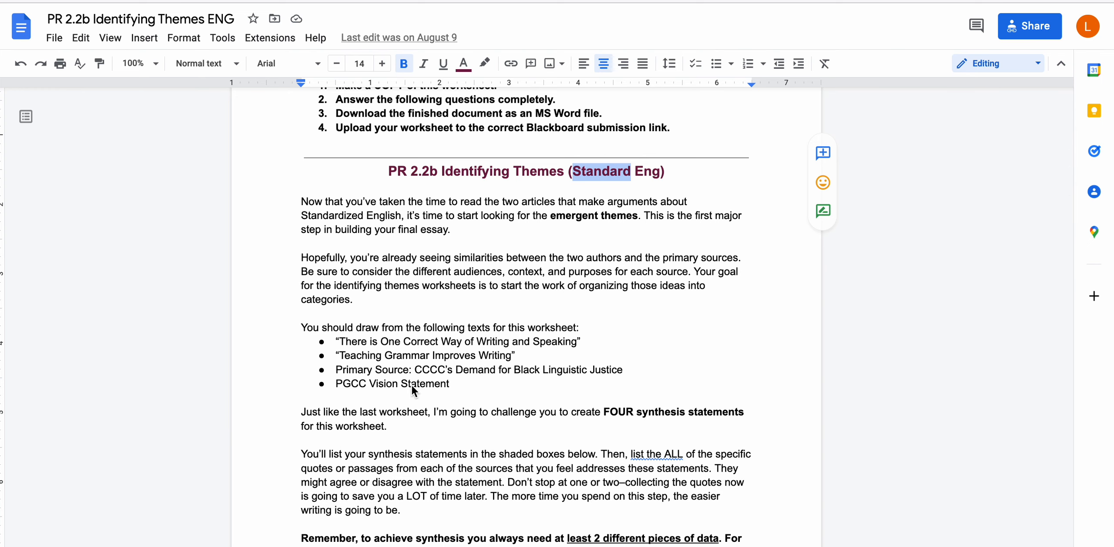
scroll("down", 3)
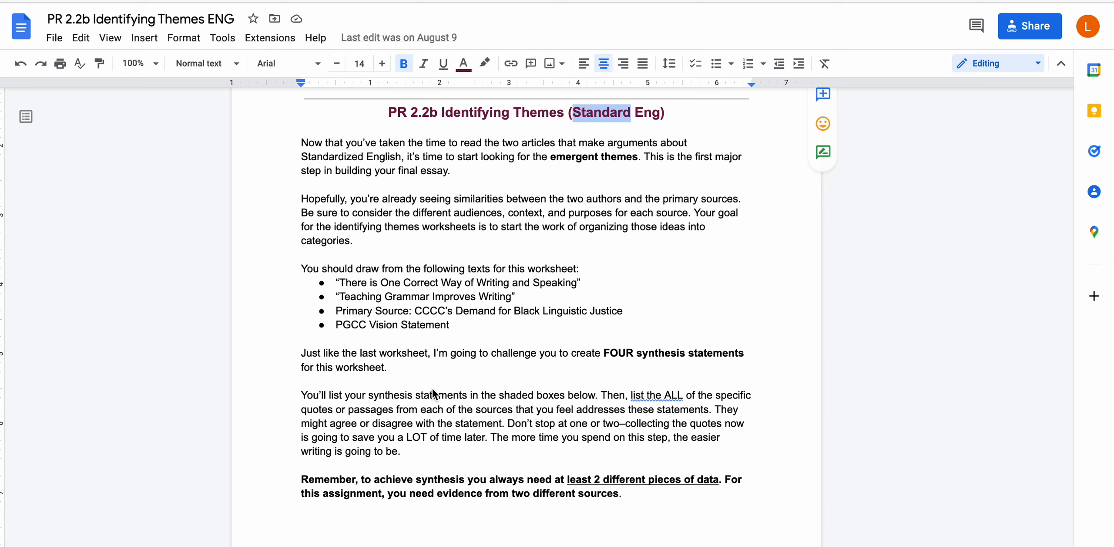
mouse_move(359, 210)
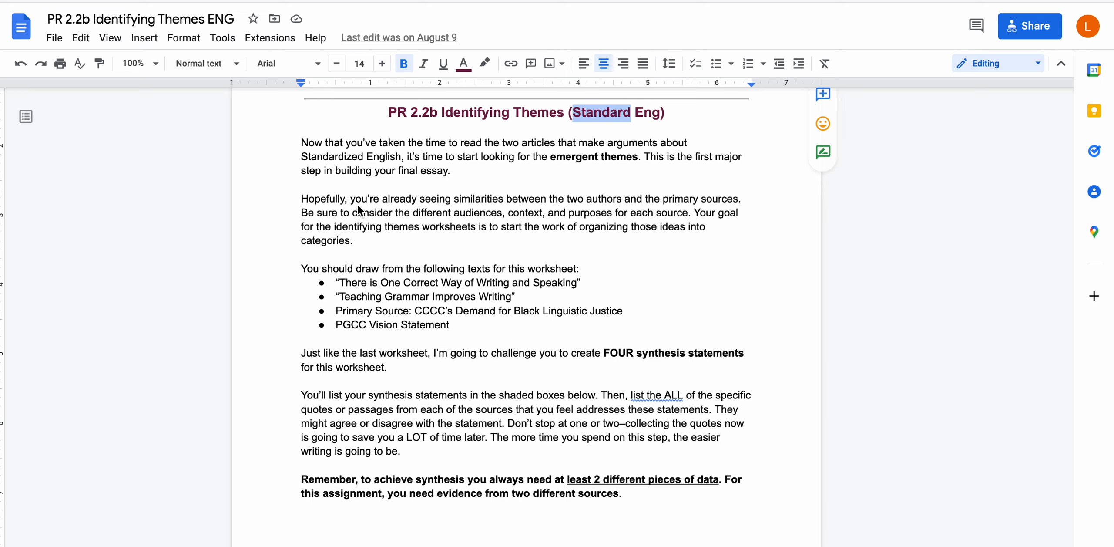
mouse_move(361, 199)
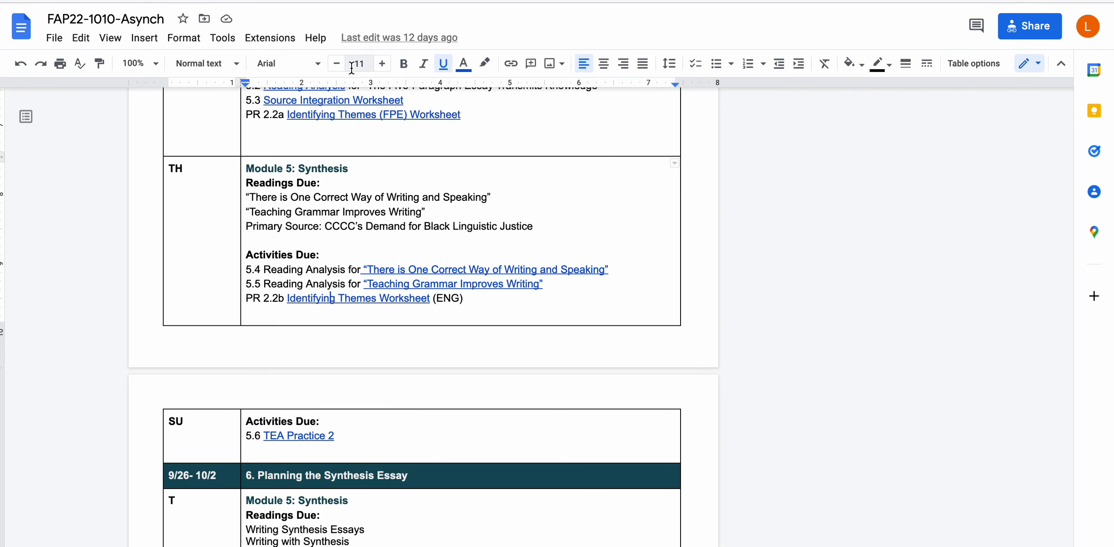
mouse_move(358, 63)
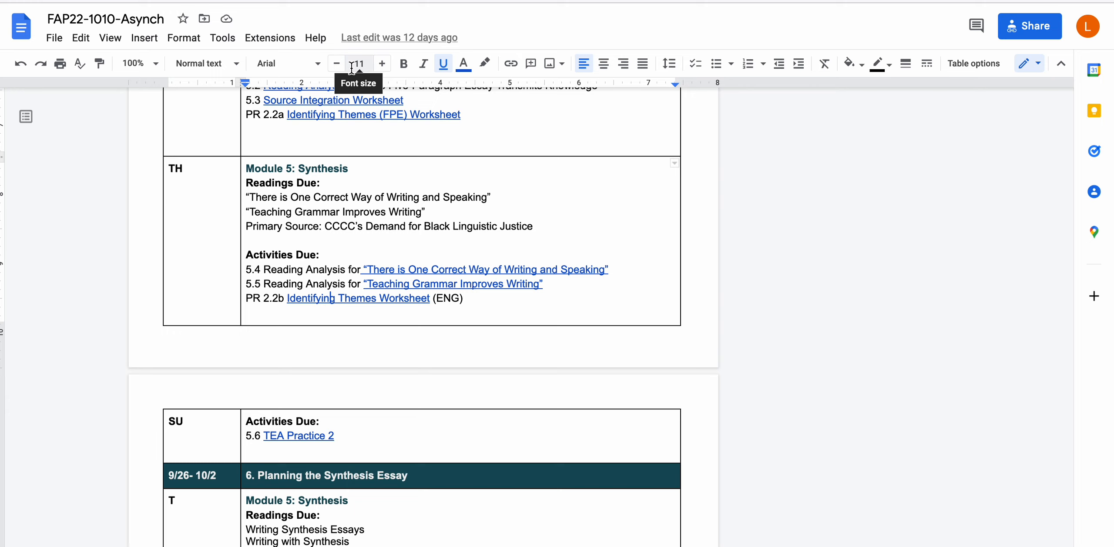
mouse_move(342, 363)
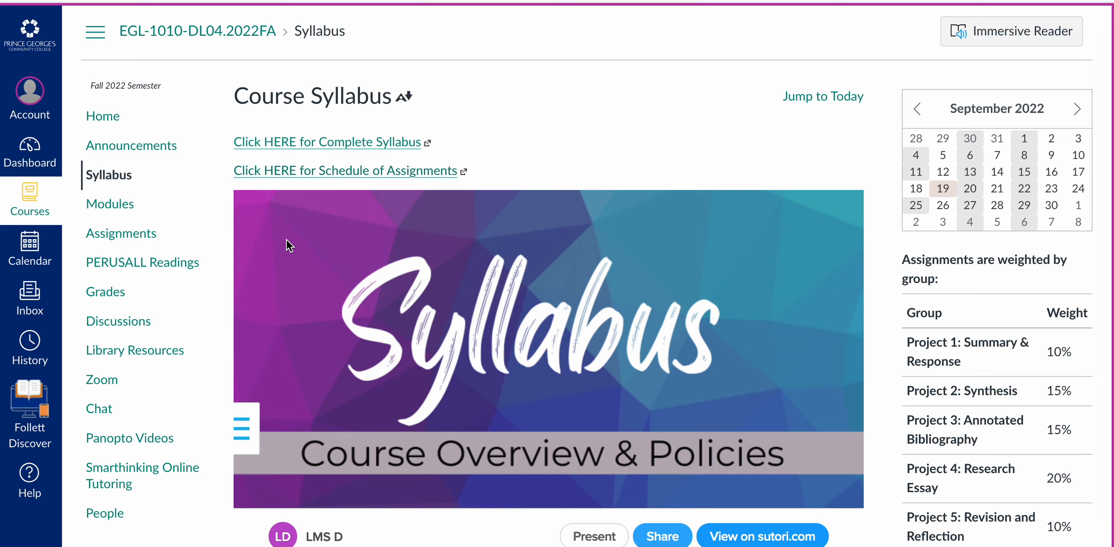
mouse_move(370, 203)
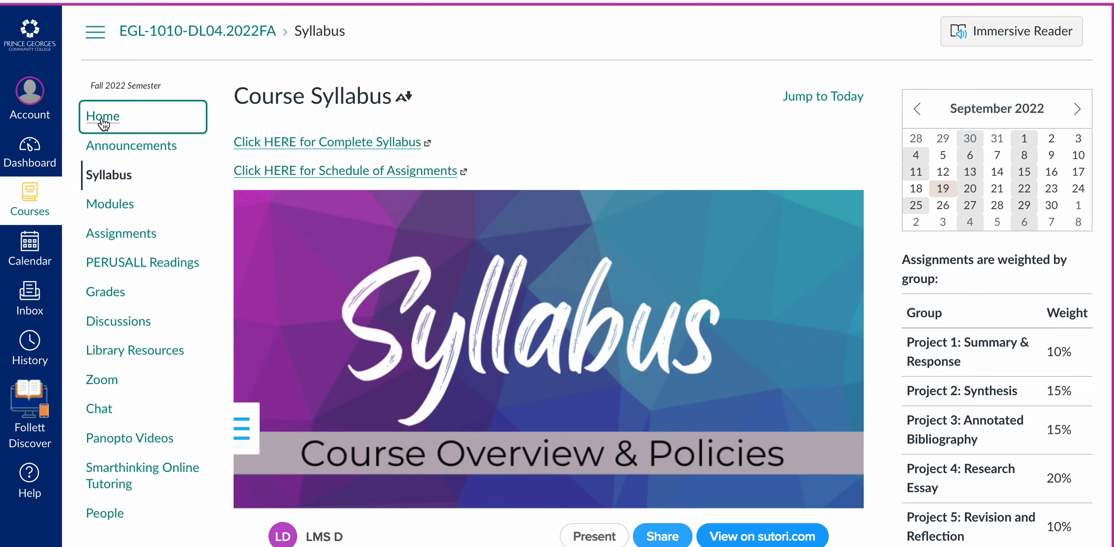
- Go to the EGL 1010 course home page from the syllabus
left_click(103, 115)
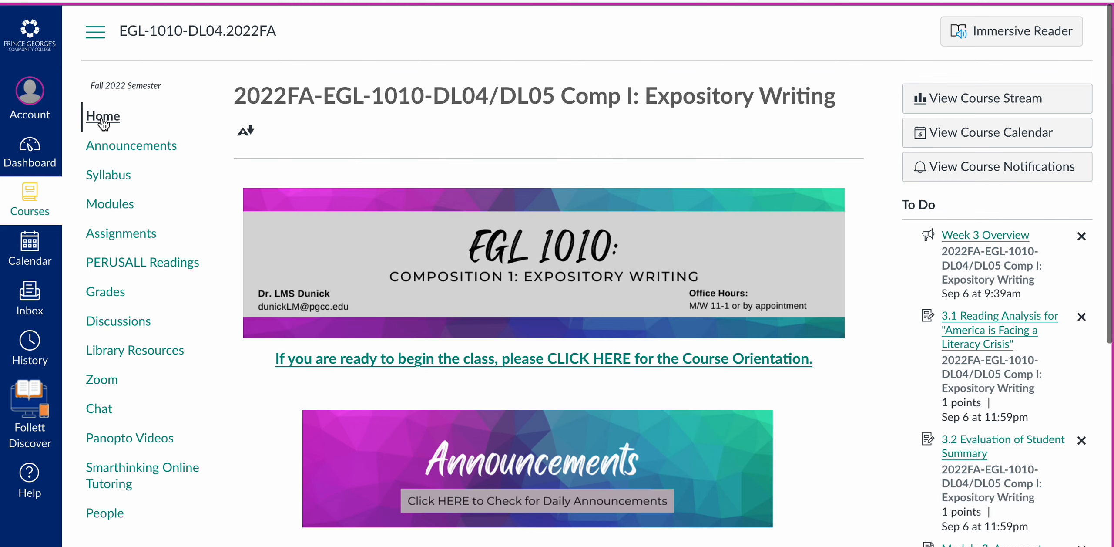